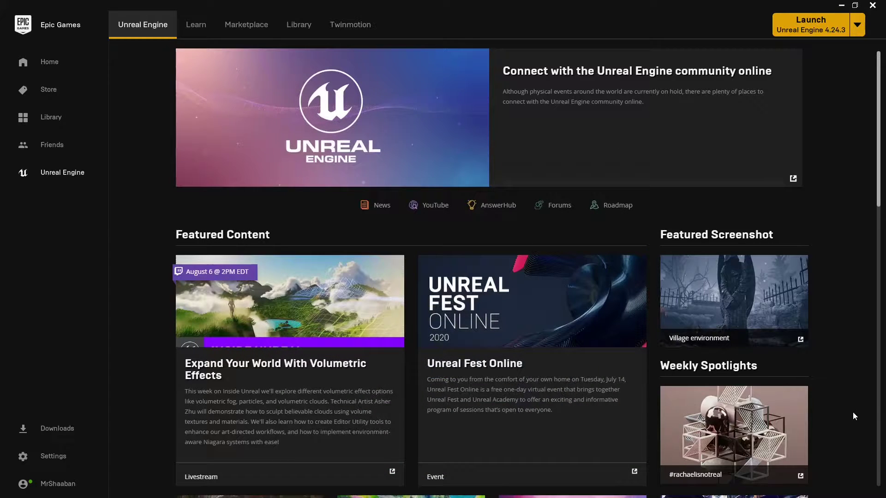
{"action": "mouse_move", "coordinate": [850, 415]}
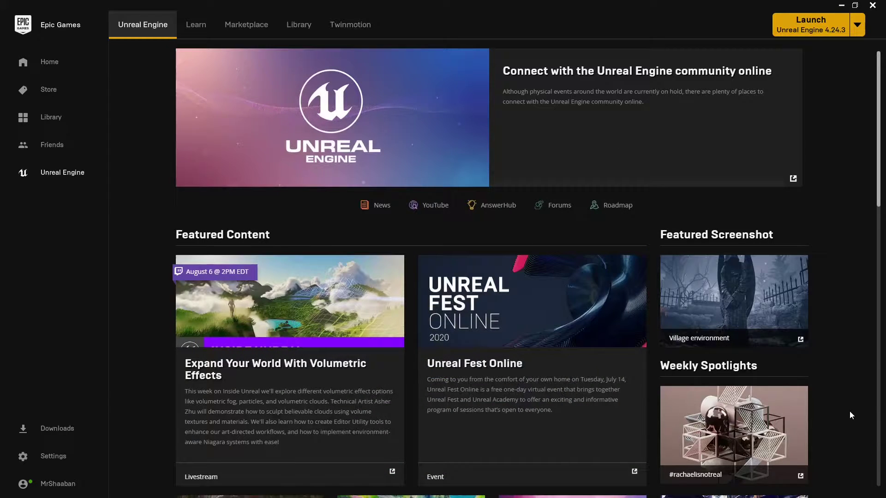
{"action": "mouse_move", "coordinate": [842, 409]}
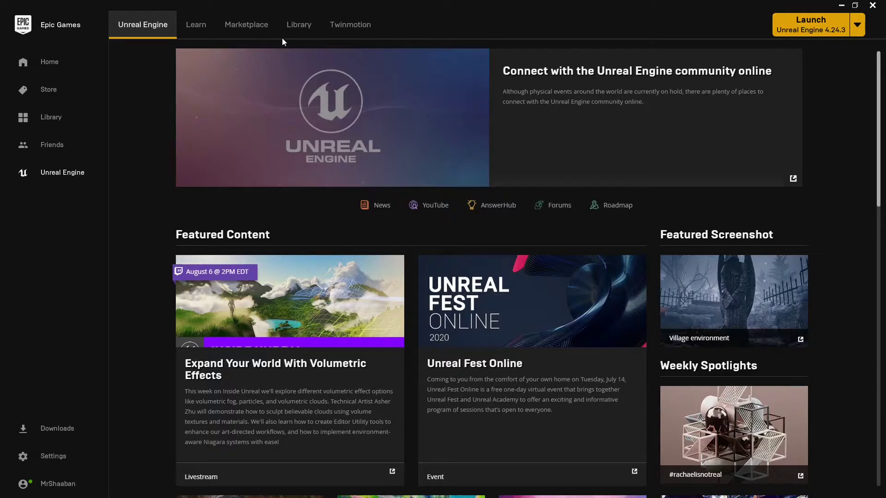
{"action": "mouse_move", "coordinate": [299, 24]}
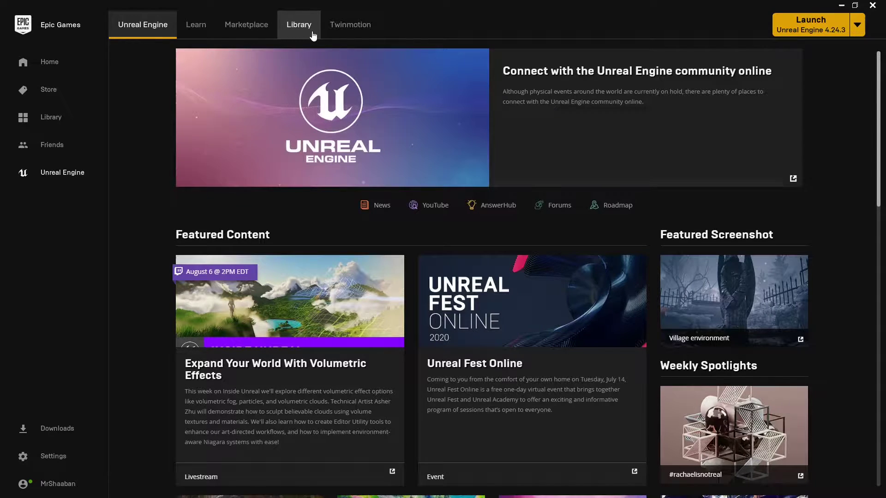
- Find DSSLite in the Library Vault and install it to engine version 4.24
{"action": "left_click", "coordinate": [299, 25]}
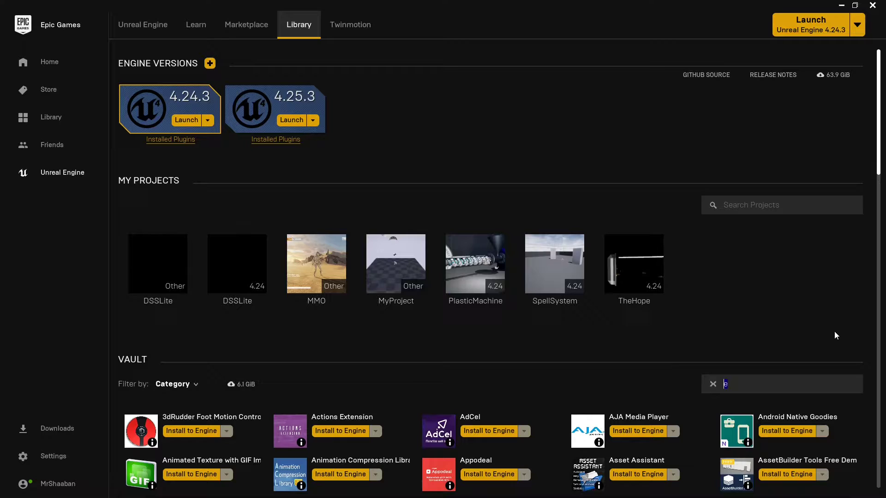
{"action": "type", "text": "dsslite"}
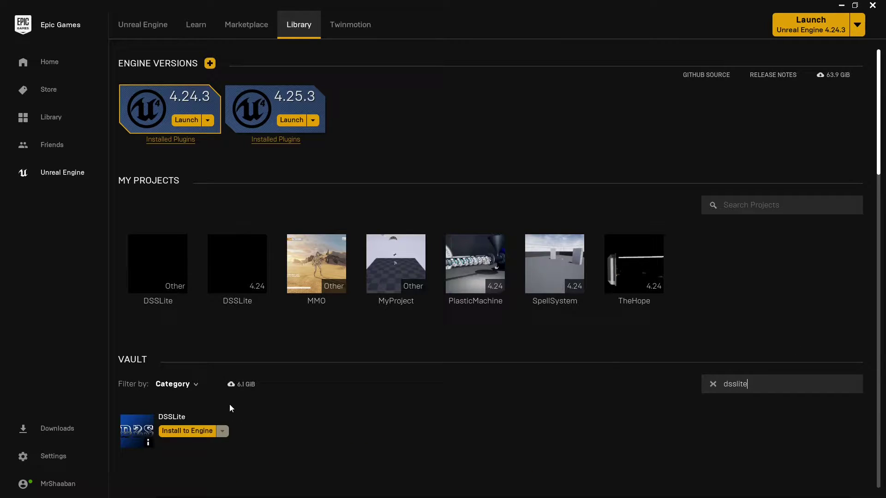
{"action": "left_click", "coordinate": [186, 430]}
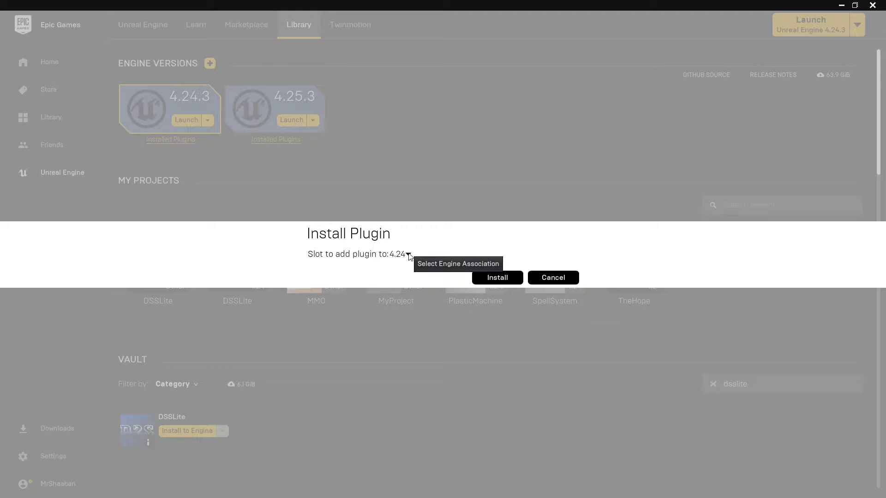
{"action": "left_click", "coordinate": [408, 254]}
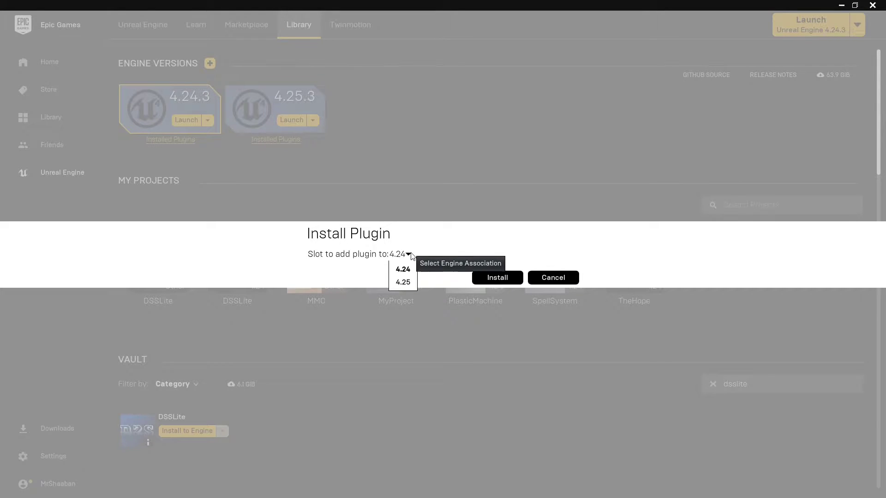
{"action": "mouse_move", "coordinate": [403, 282]}
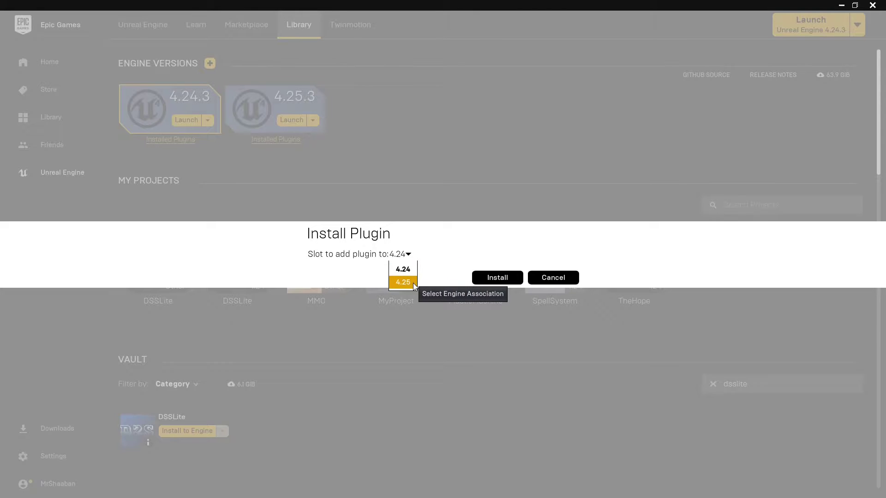
{"action": "mouse_move", "coordinate": [408, 254]}
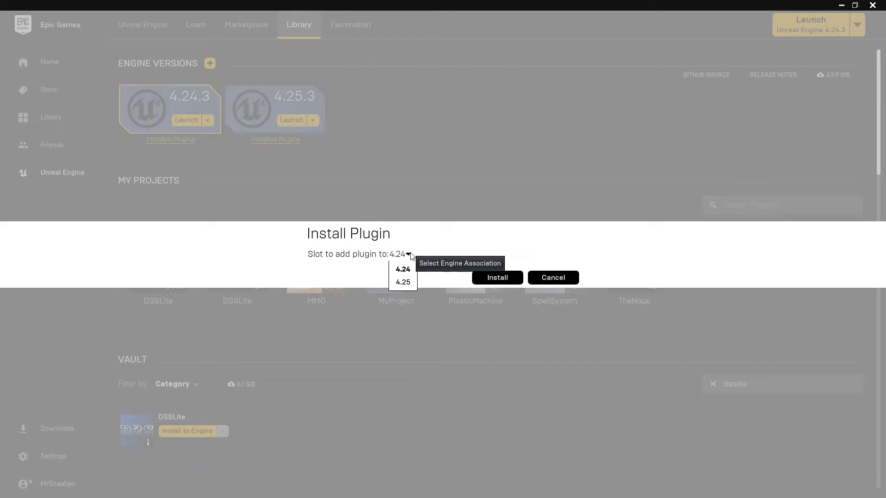
{"action": "left_click", "coordinate": [402, 269]}
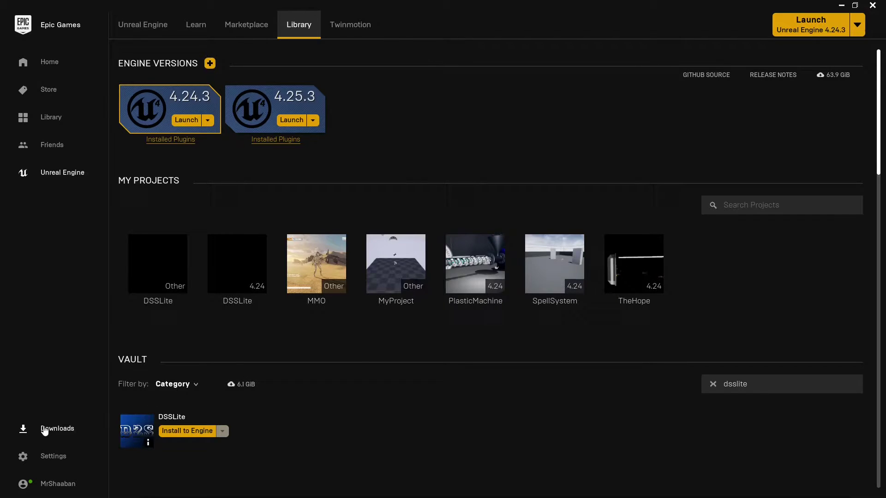
- Watch the DSSLite download finish in Downloads, then minimise the launcher
{"action": "left_click", "coordinate": [57, 428]}
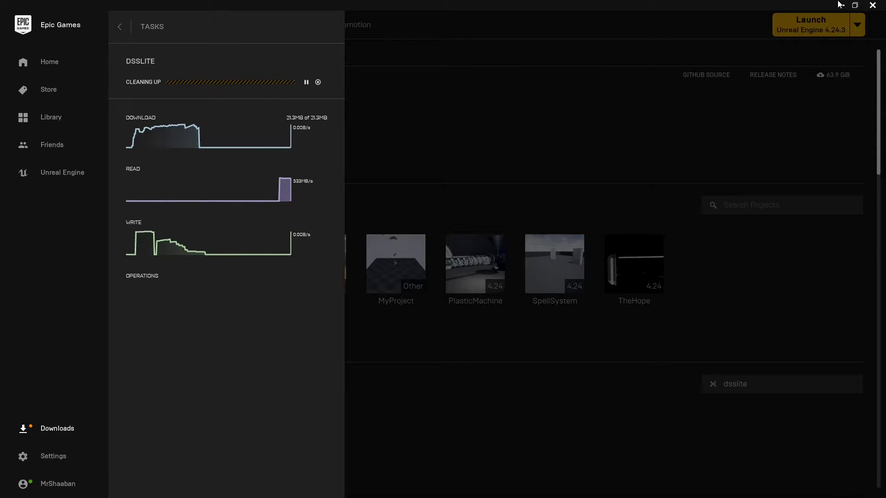
{"action": "left_click", "coordinate": [119, 27]}
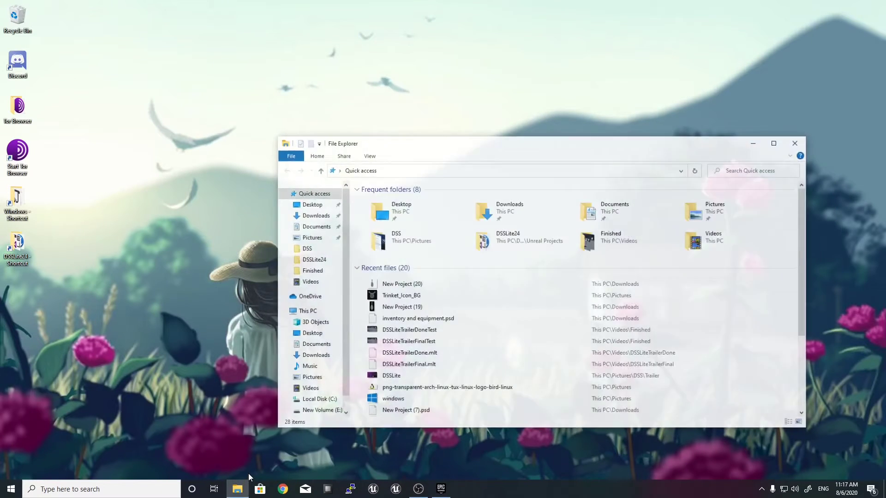
- Browse UE_4.24's Engine Plugins folder in File Explorer and select the DSSLite plugin folder
{"action": "left_click", "coordinate": [308, 311]}
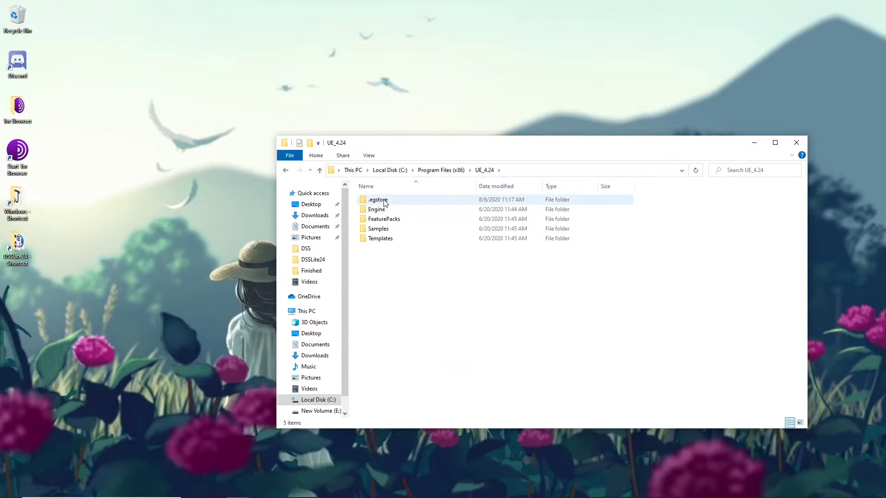
{"action": "double_click", "coordinate": [377, 209]}
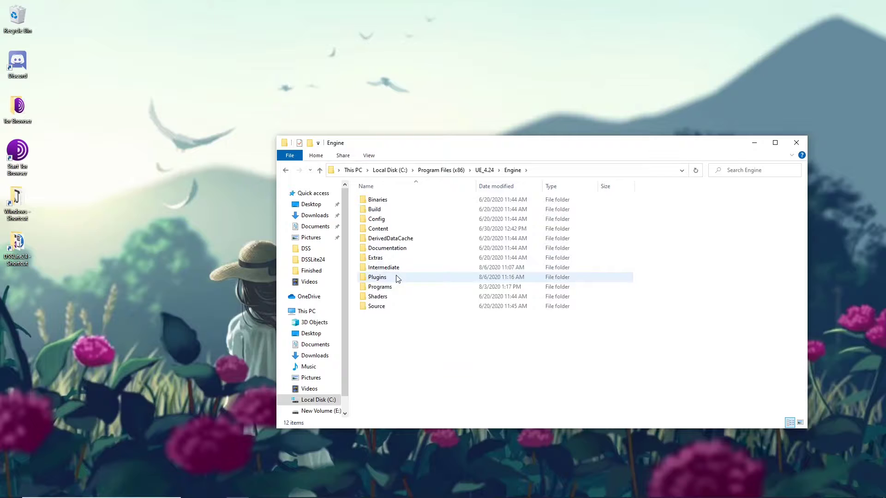
{"action": "double_click", "coordinate": [376, 276]}
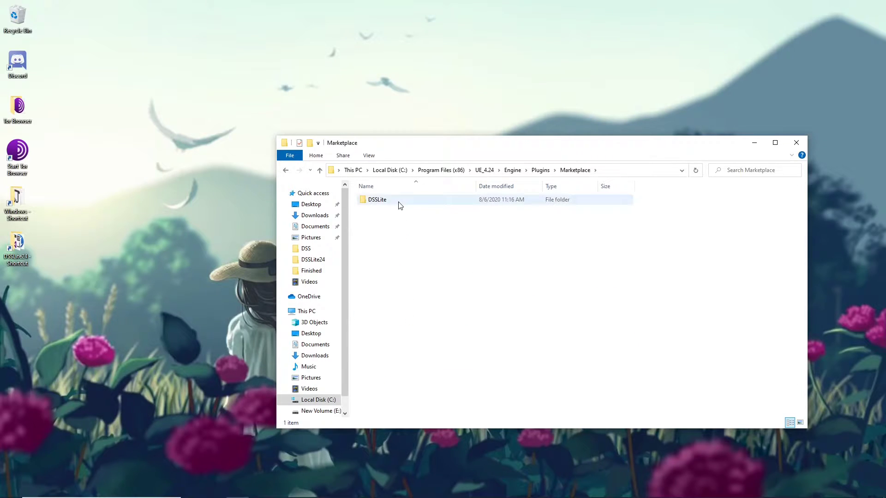
{"action": "left_click", "coordinate": [376, 199]}
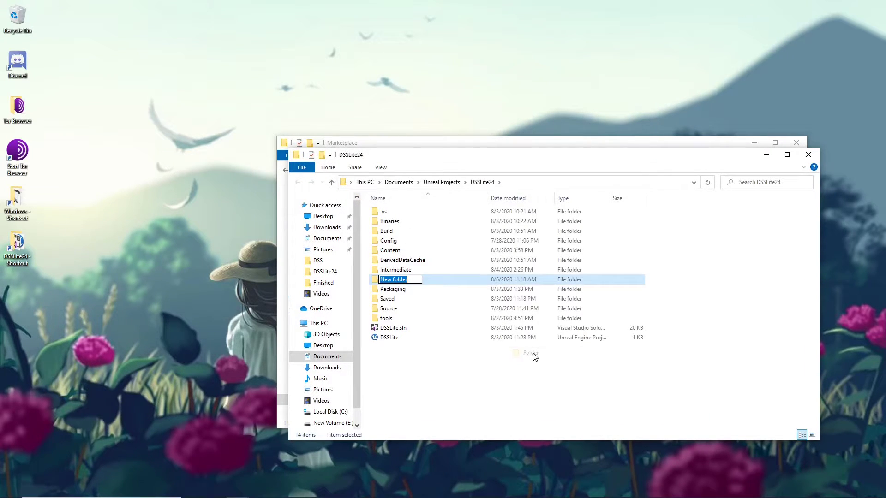
- Copy DSSLite into DSSLite24's new Plugins folder and remove its Binaries and Intermediate folders
{"action": "type", "text": "Plugi"}
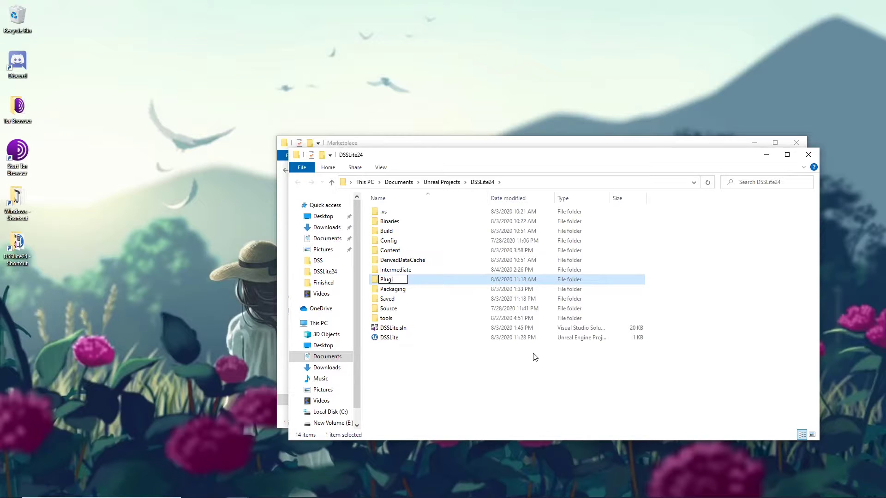
{"action": "double_click", "coordinate": [387, 279]}
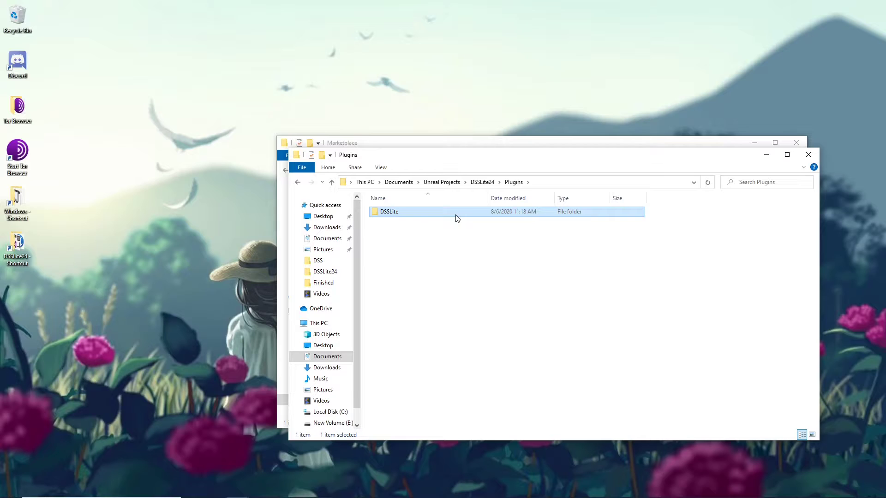
{"action": "double_click", "coordinate": [388, 212]}
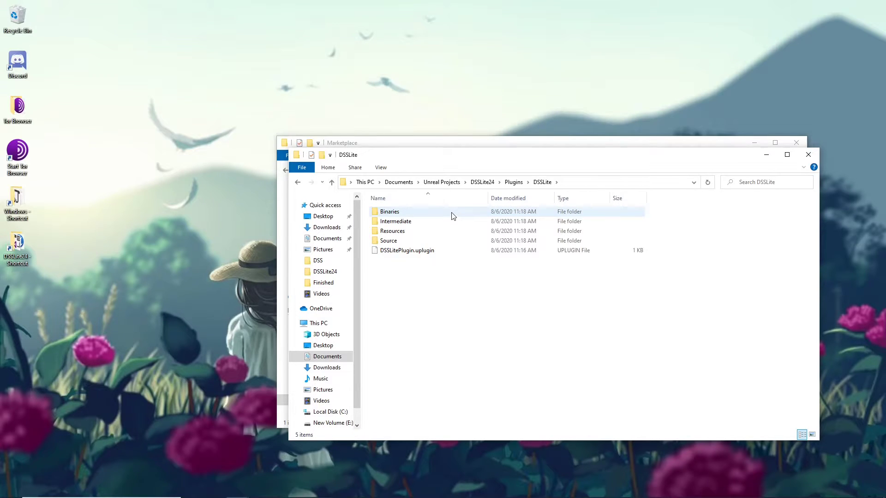
{"action": "left_click", "coordinate": [390, 211]}
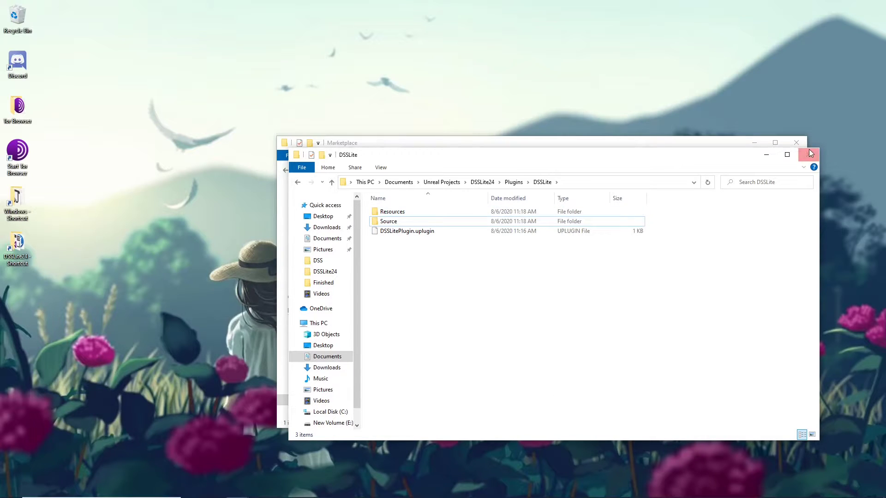
{"action": "left_click", "coordinate": [808, 153]}
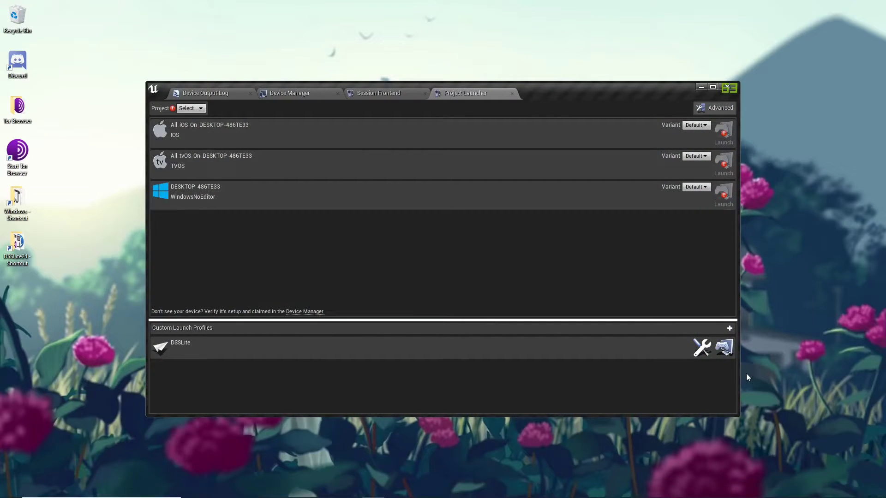
- Configure the DSSLite profile: WindowsNoEditor and WindowsServer, all maps, package locally, no deploy
{"action": "left_click", "coordinate": [701, 347]}
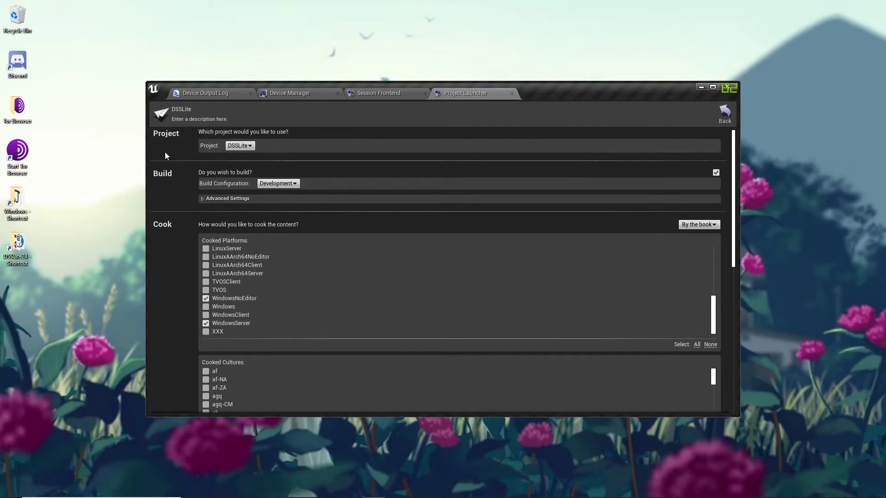
{"action": "mouse_move", "coordinate": [141, 279]}
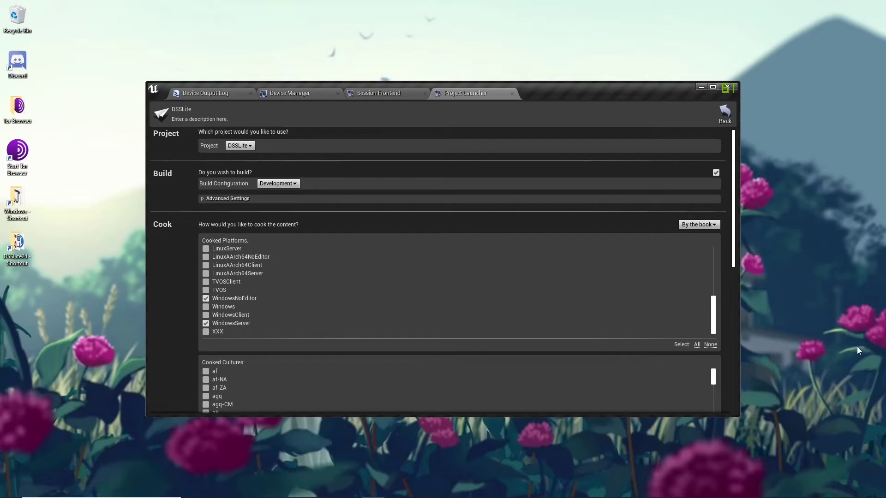
{"action": "mouse_move", "coordinate": [17, 335]}
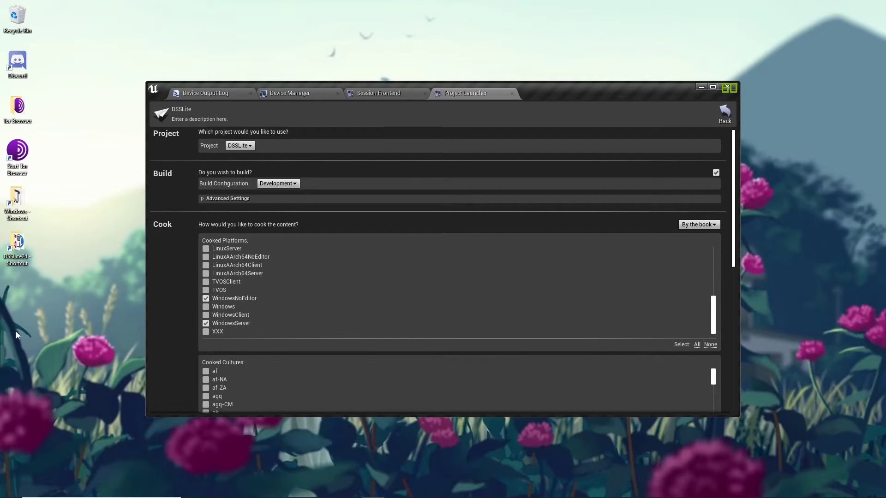
{"action": "scroll", "scroll_direction": "down", "scroll_amount": 3}
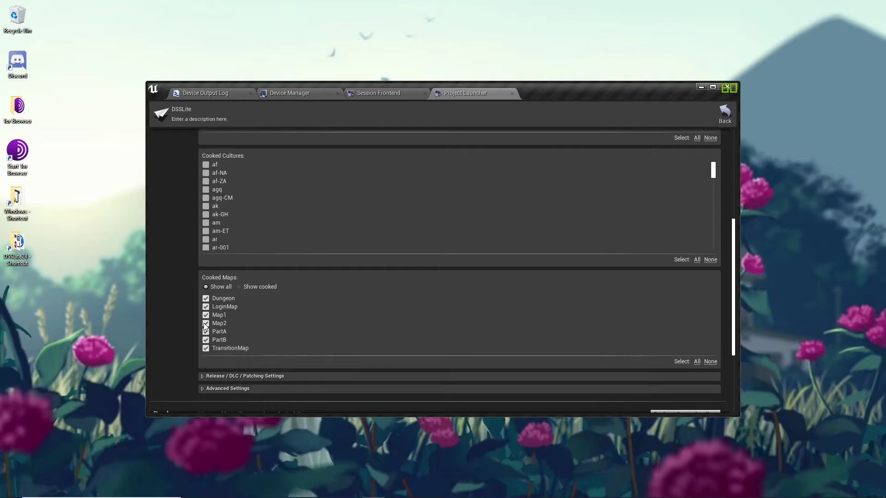
{"action": "scroll", "scroll_direction": "down", "scroll_amount": 3}
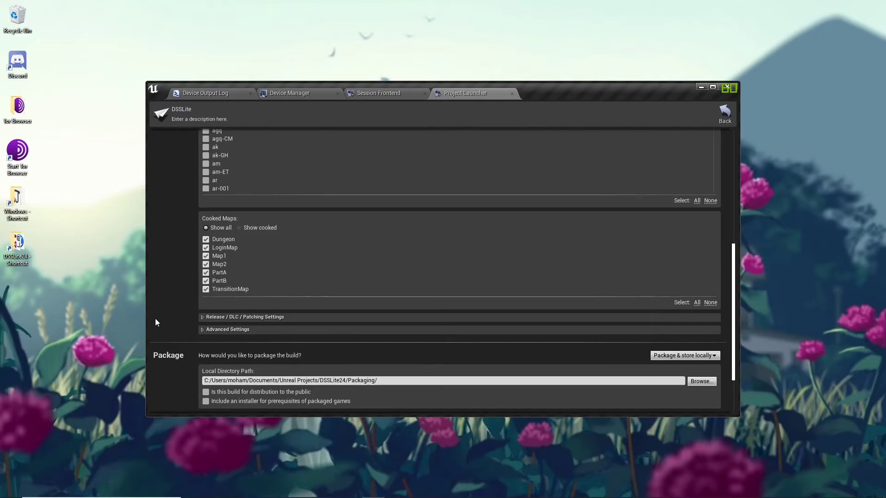
{"action": "scroll", "scroll_direction": "down", "scroll_amount": 3}
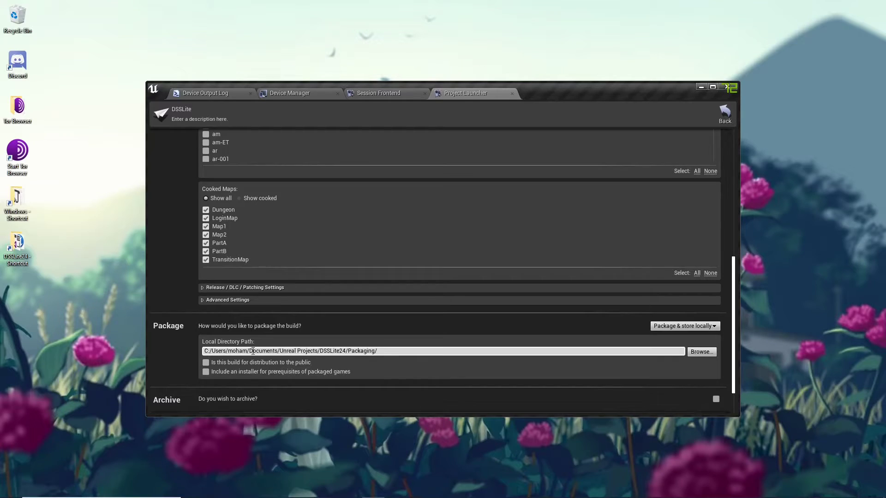
{"action": "scroll", "scroll_direction": "down", "scroll_amount": 3}
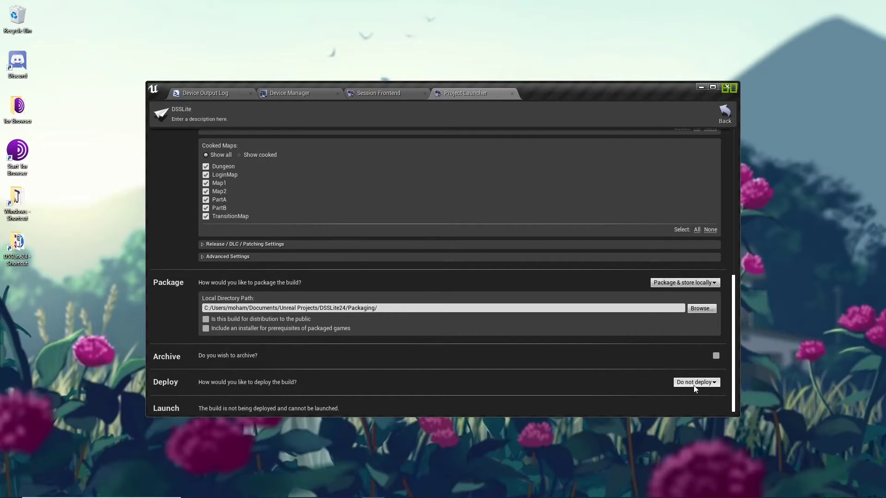
{"action": "left_click", "coordinate": [696, 382]}
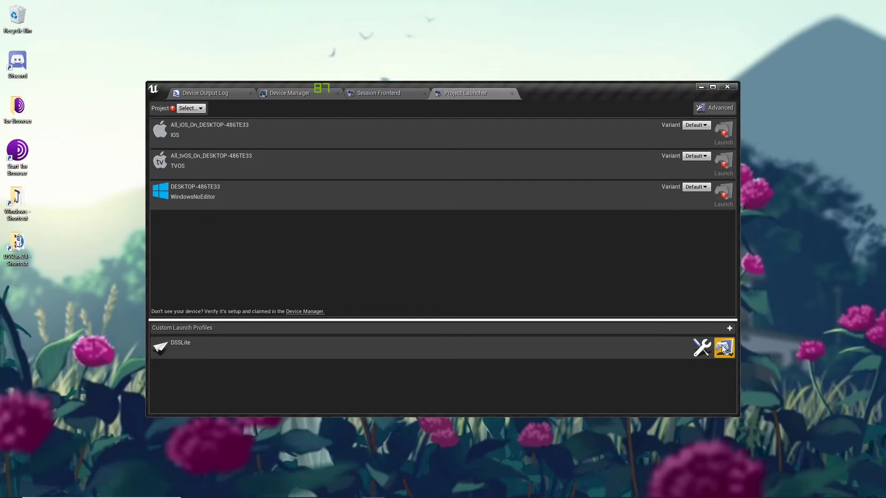
- Launch the DSSLite profile and close the results after BUILD SUCCESSFUL
{"action": "left_click", "coordinate": [723, 347]}
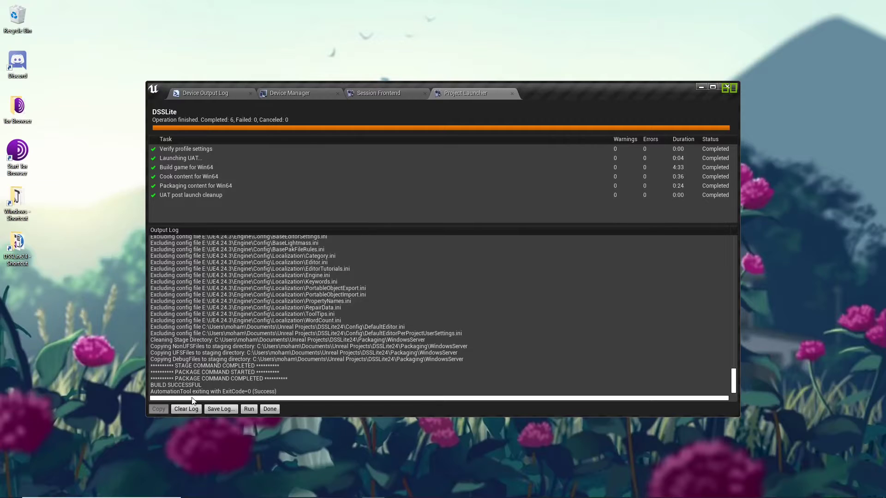
{"action": "mouse_move", "coordinate": [660, 191]}
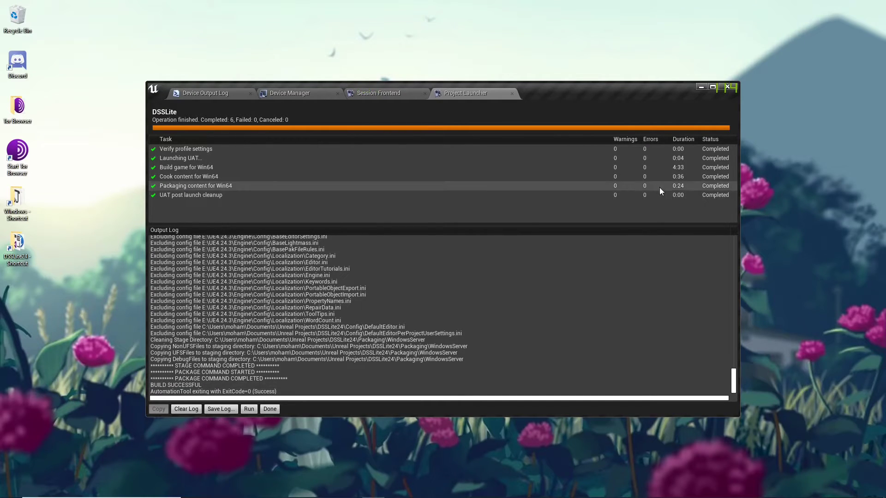
{"action": "mouse_move", "coordinate": [269, 408]}
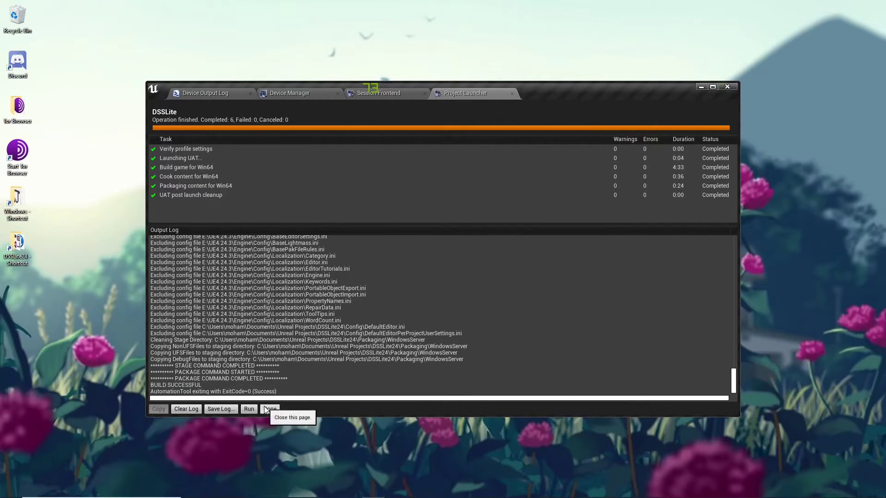
{"action": "left_click", "coordinate": [269, 409]}
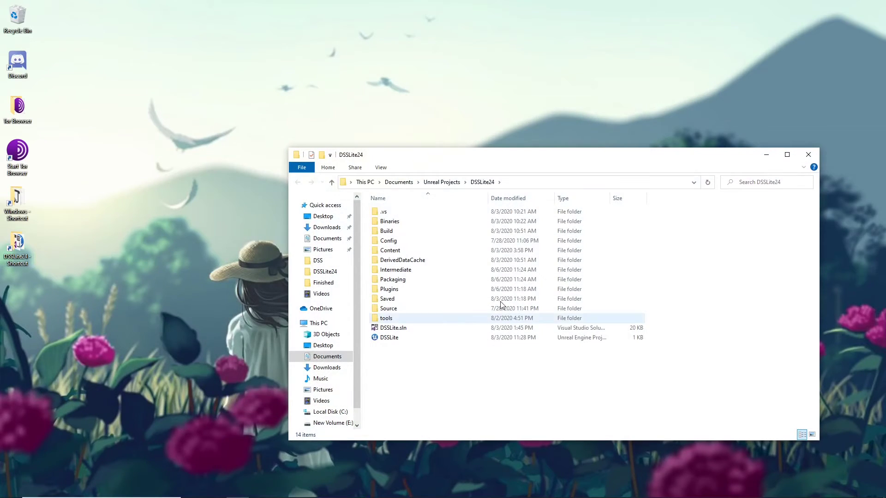
- Set the Config's ServerPath to the packaged DSSLiteServer's WindowsServer folder and save
{"action": "left_click", "coordinate": [786, 154]}
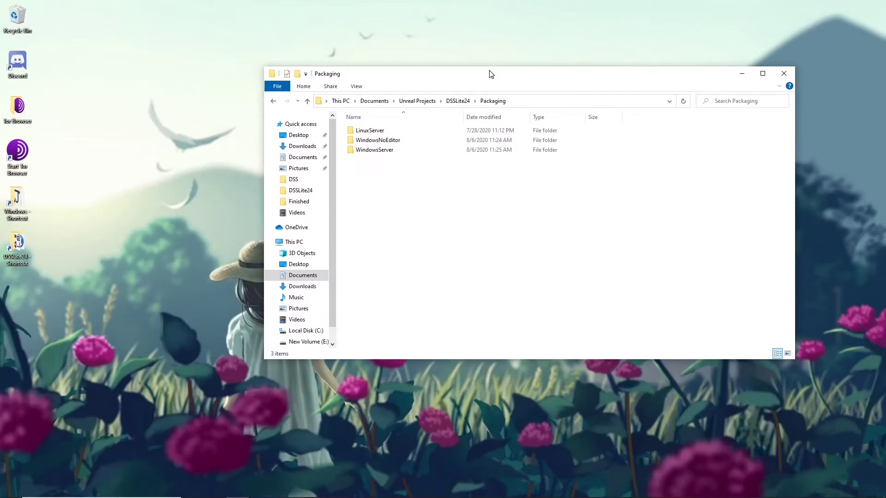
{"action": "double_click", "coordinate": [375, 150]}
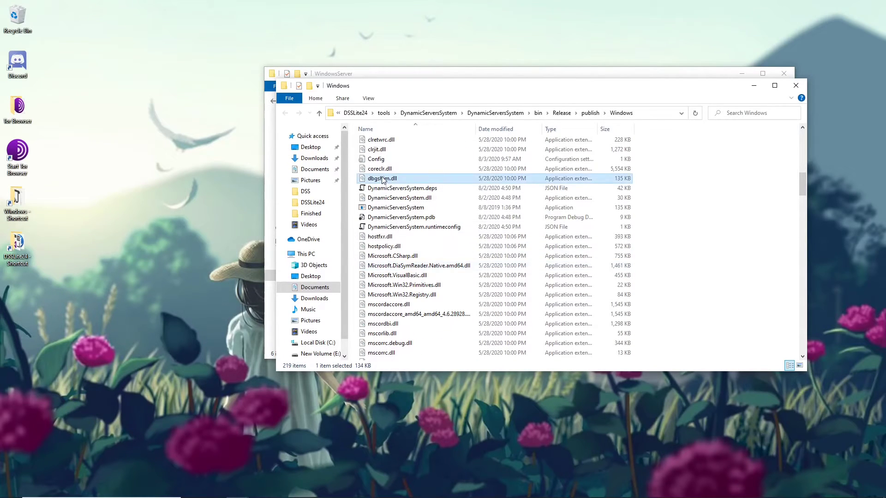
{"action": "left_click", "coordinate": [376, 159]}
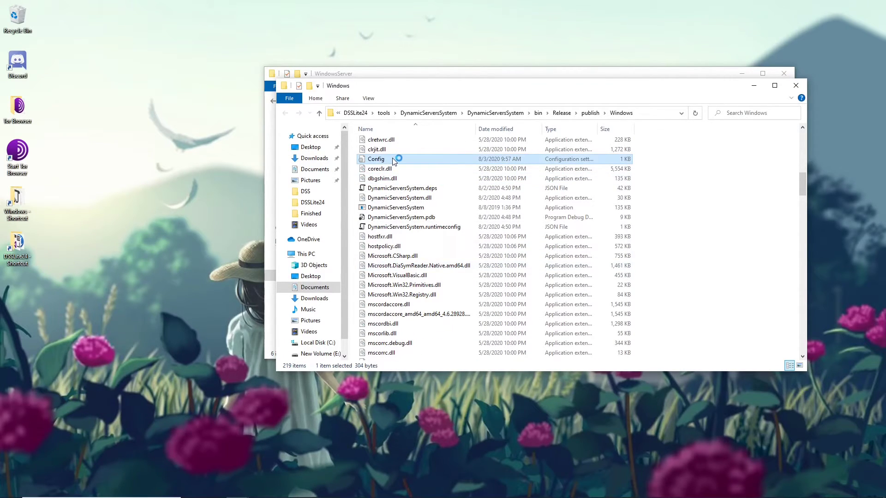
{"action": "double_click", "coordinate": [375, 158]}
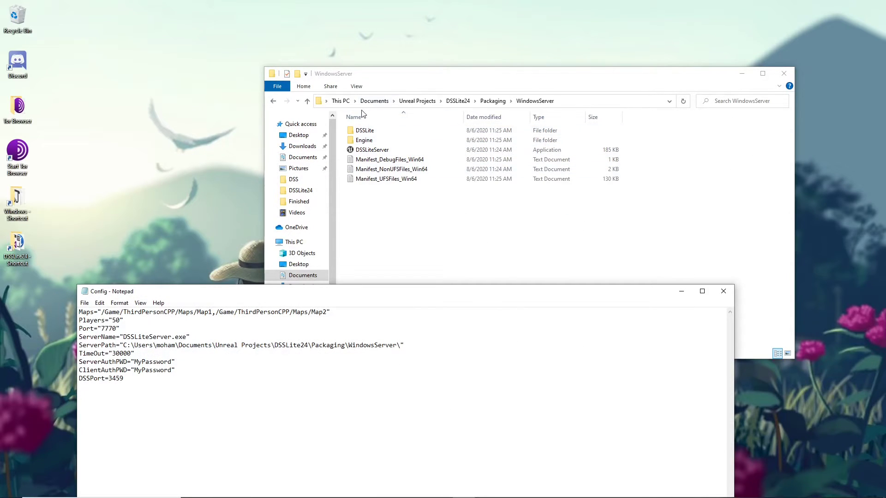
{"action": "left_click", "coordinate": [372, 149]}
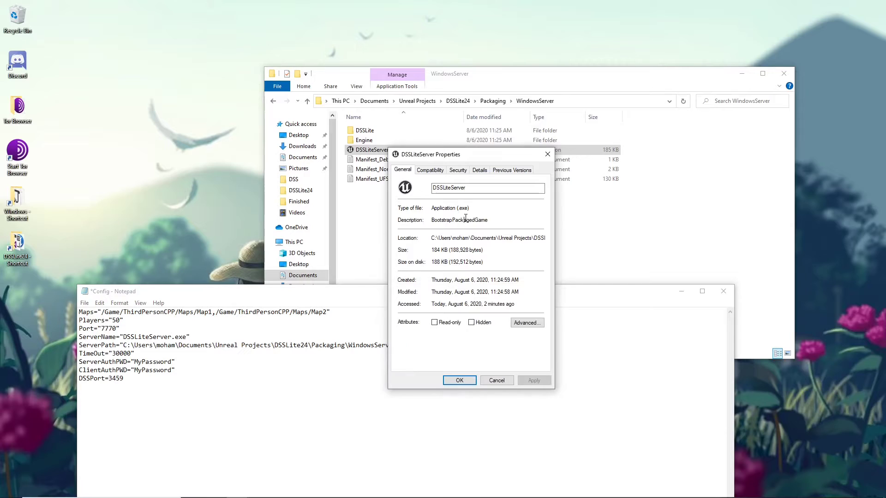
{"action": "mouse_move", "coordinate": [432, 237]}
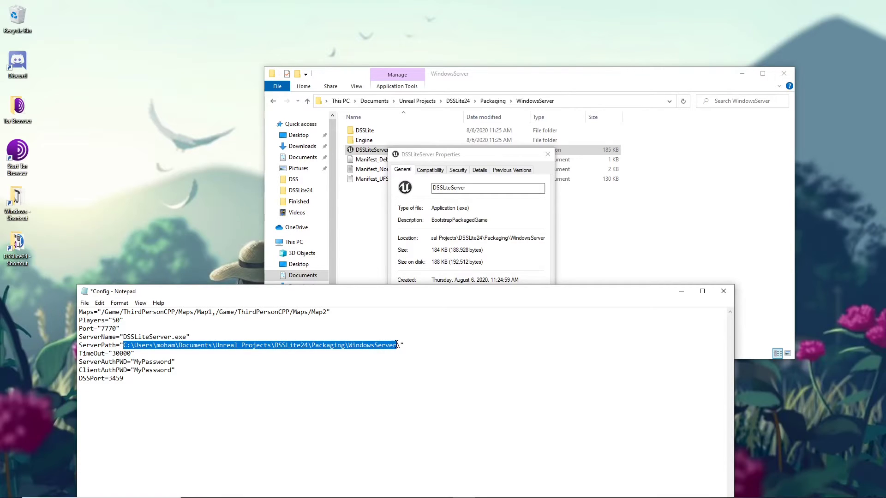
{"action": "left_click", "coordinate": [398, 345]}
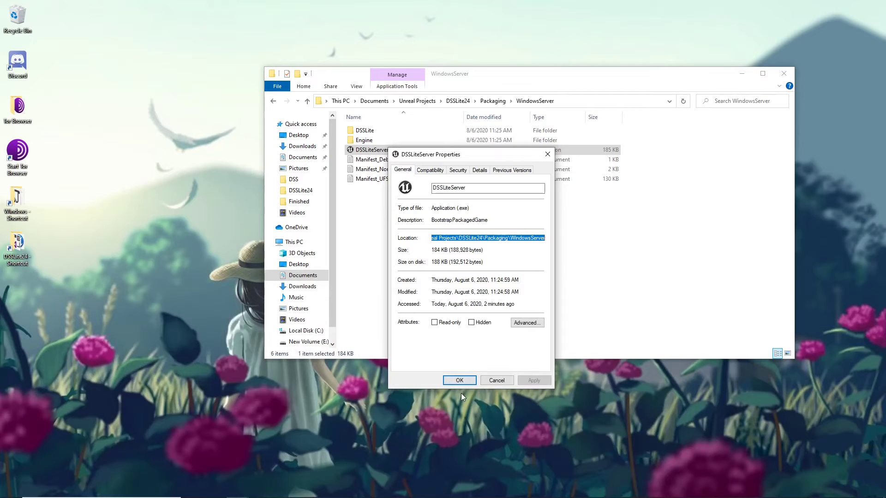
{"action": "left_click", "coordinate": [459, 380]}
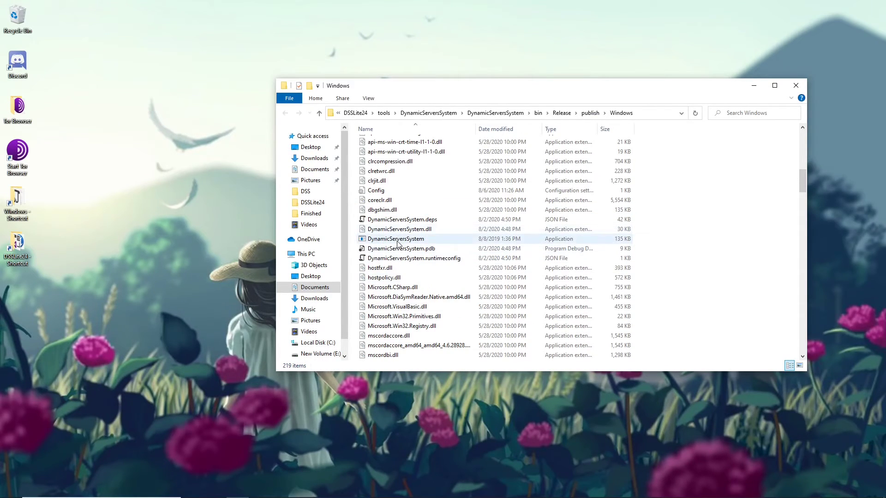
- Run DynamicServersSystem.exe and confirm Map1 and Map2 servers connect on ports 7770 and 7771
{"action": "double_click", "coordinate": [396, 239]}
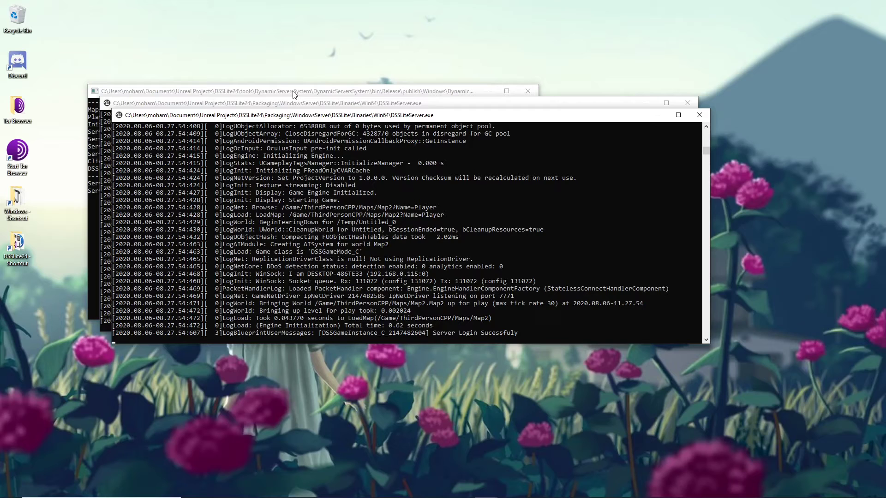
{"action": "left_click", "coordinate": [283, 91]}
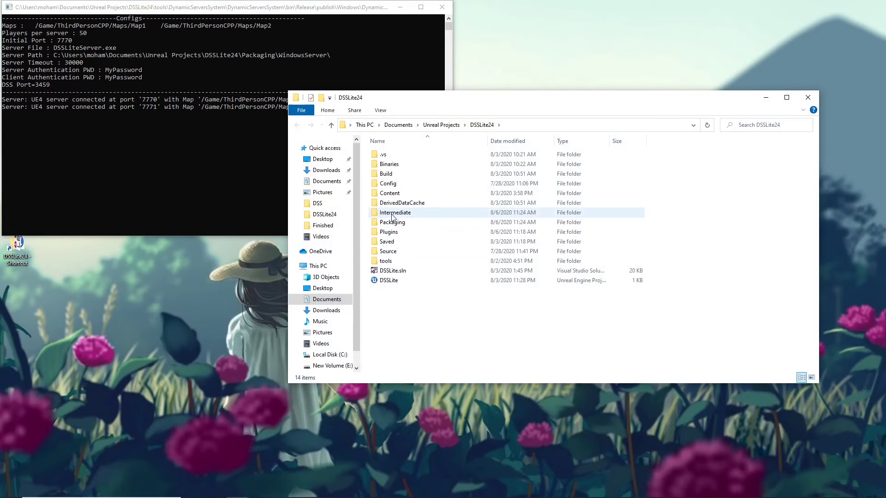
- Launch the packaged client, log in as MrShaaban and join Map1
{"action": "double_click", "coordinate": [392, 221]}
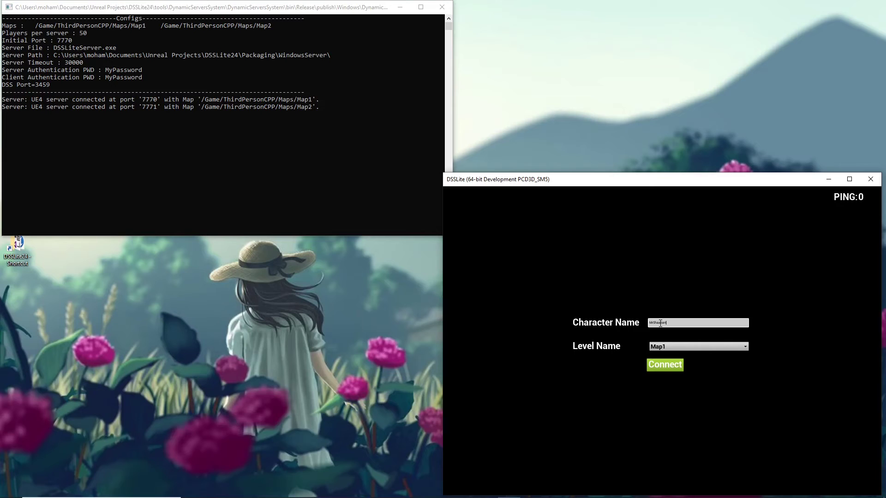
{"action": "left_click", "coordinate": [665, 365]}
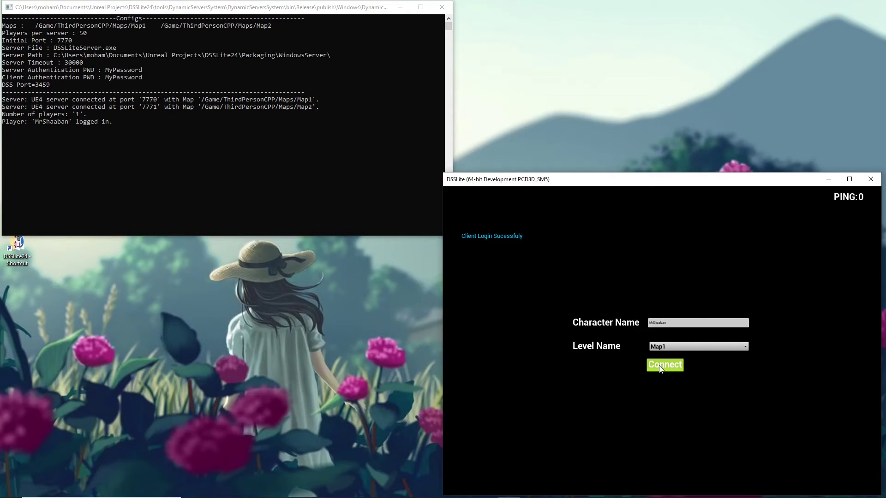
{"action": "left_click", "coordinate": [664, 365]}
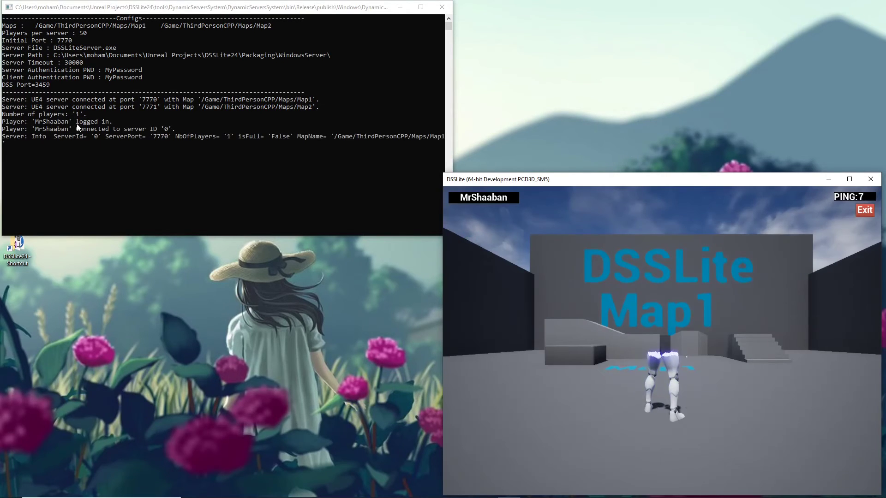